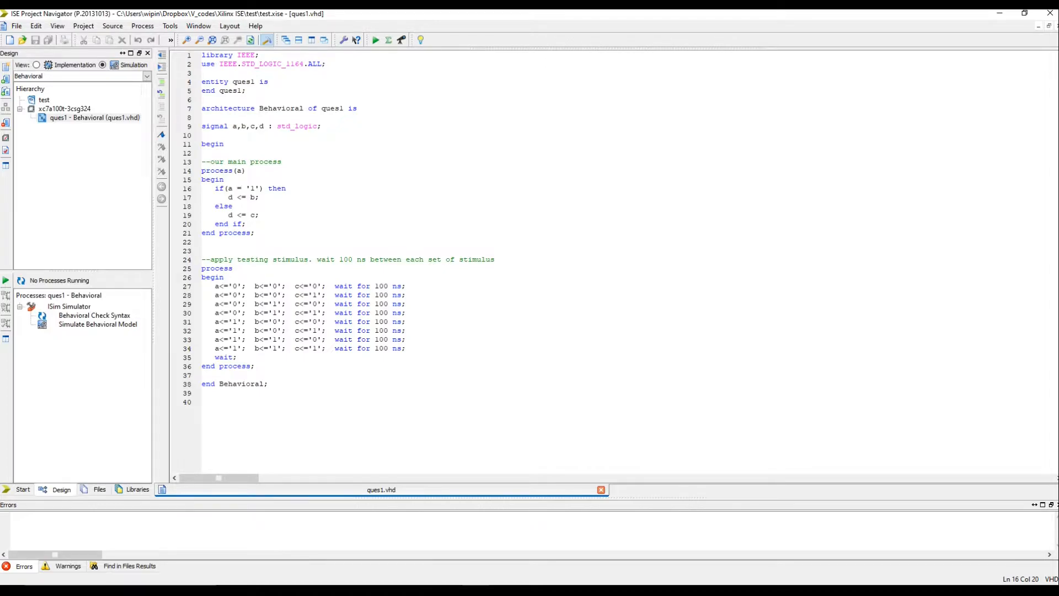
- Review the if condition on a, the signal declarations and the b-to-d assignment
left_click(321, 126)
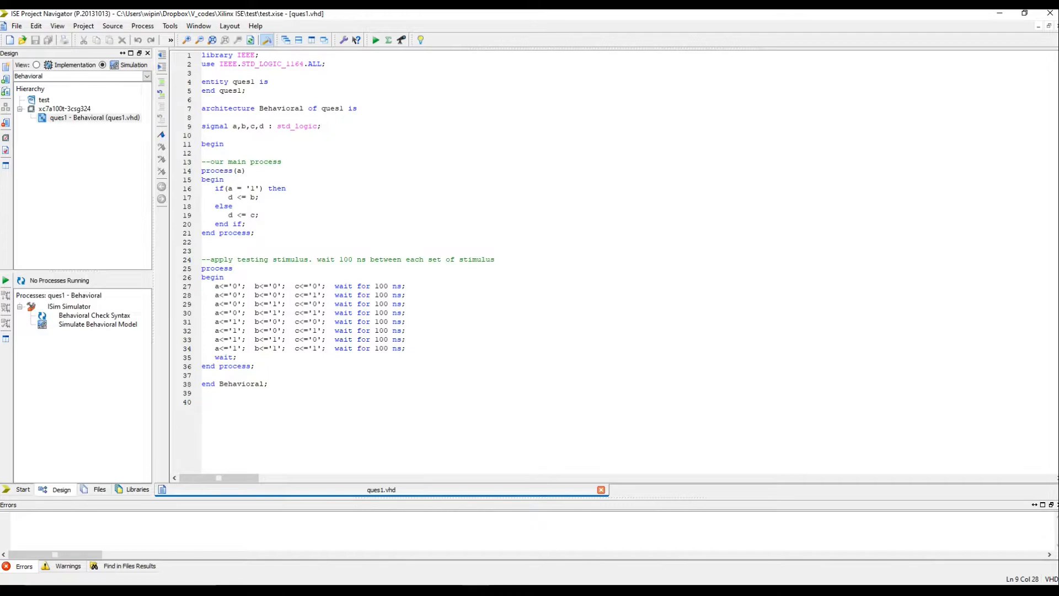
left_click(321, 126)
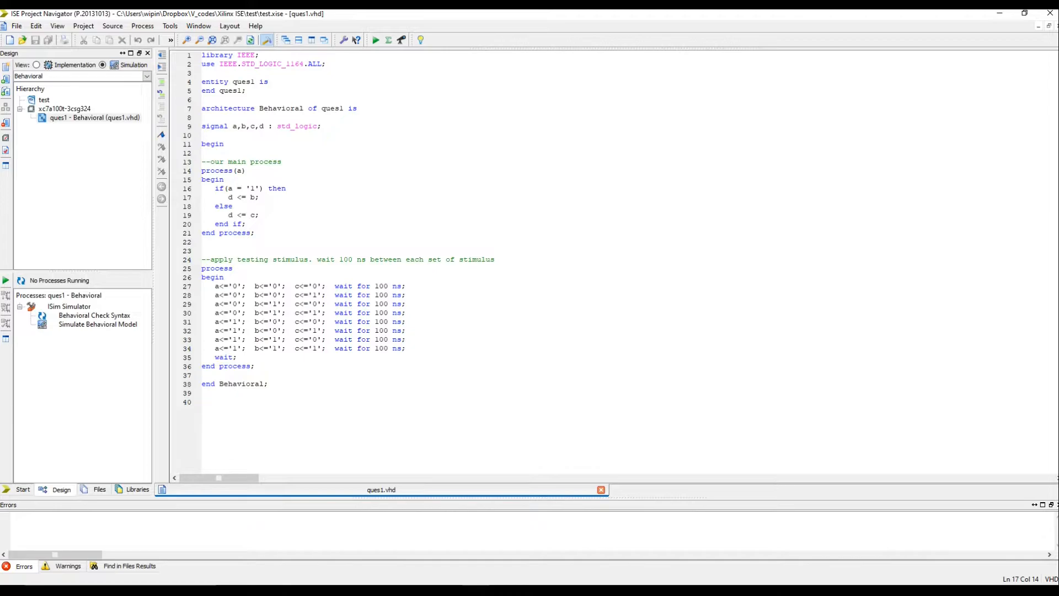
left_click(257, 216)
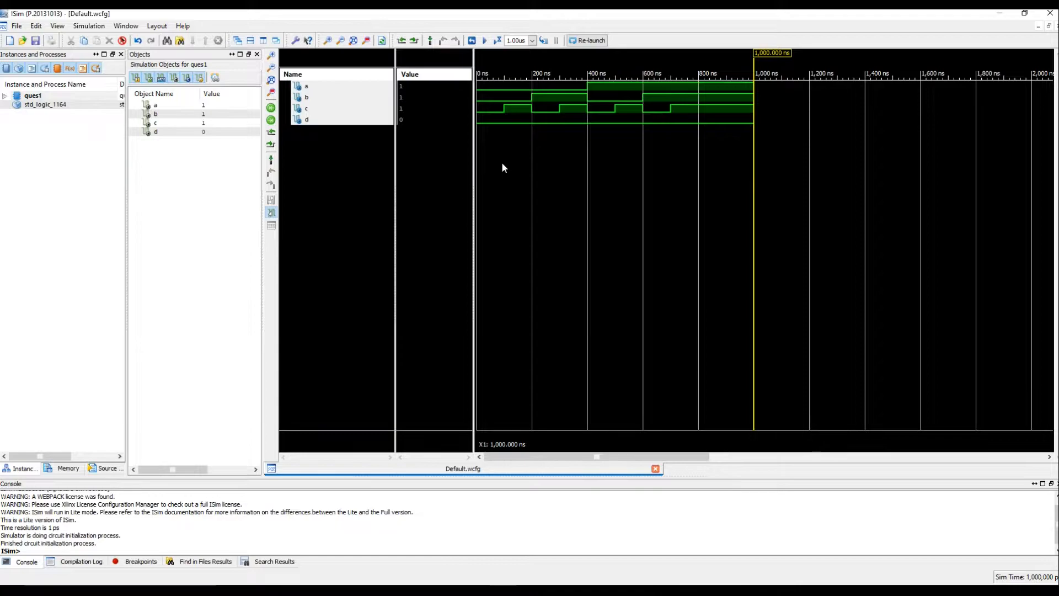
- Read the signal values at about 106 ns, then return to the ques1.vhd source
left_click(505, 118)
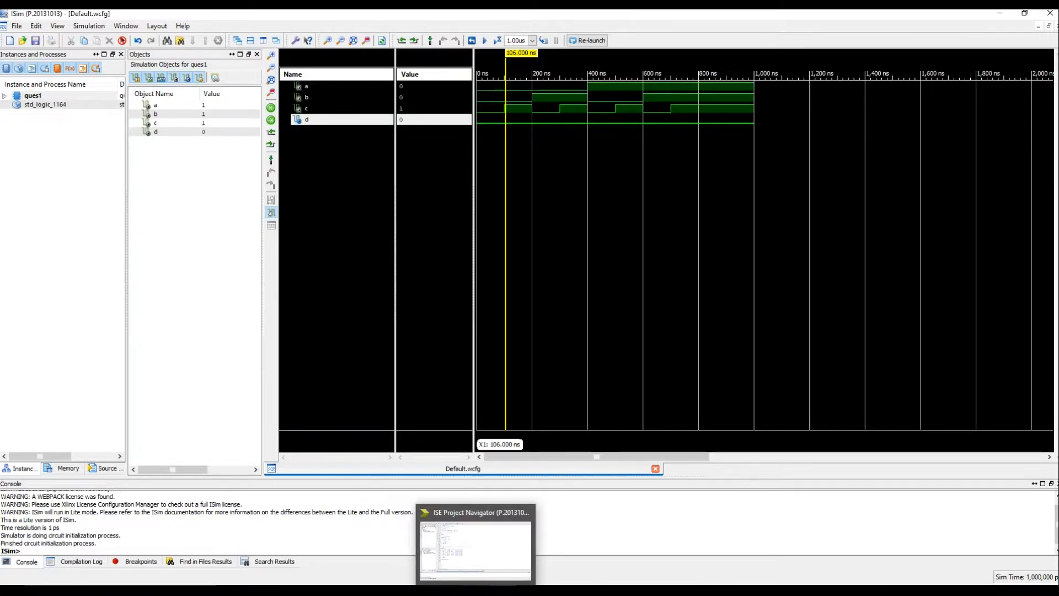
left_click(474, 547)
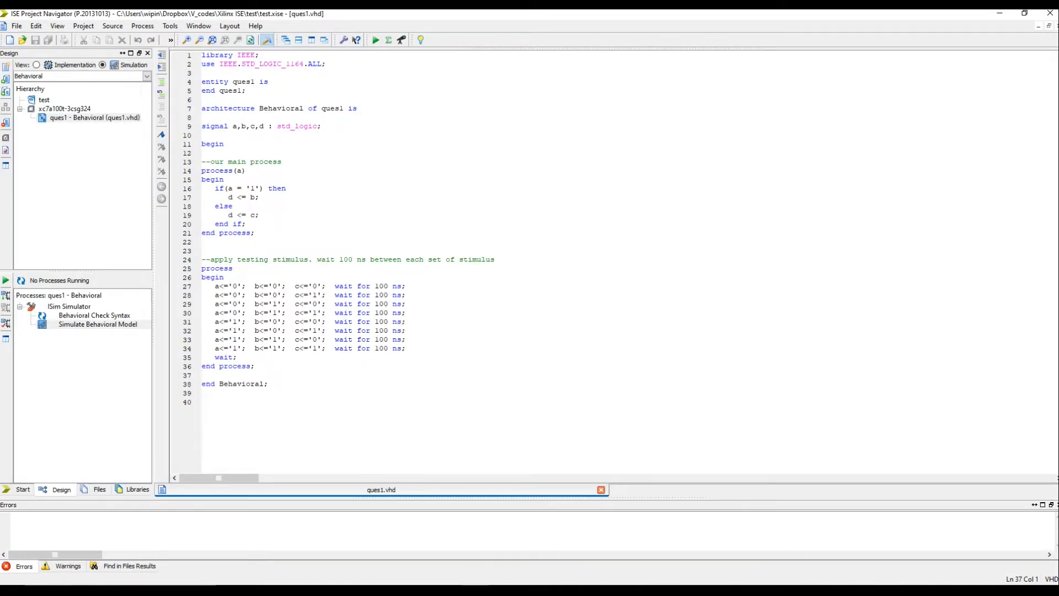
- Review the condition on a and the c-to-d assignment in the main process
left_click(201, 375)
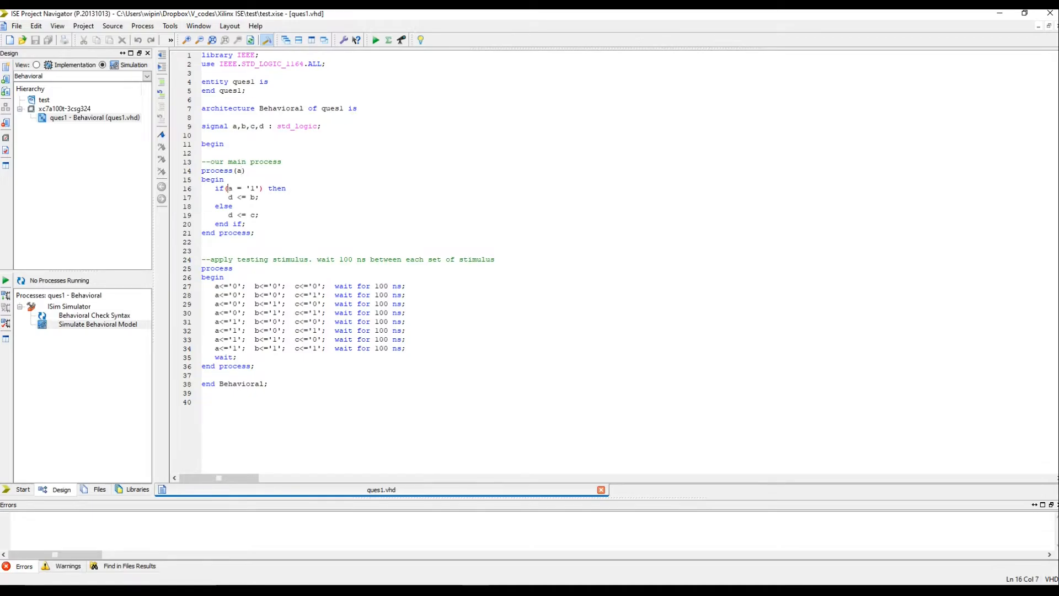
left_click(230, 187)
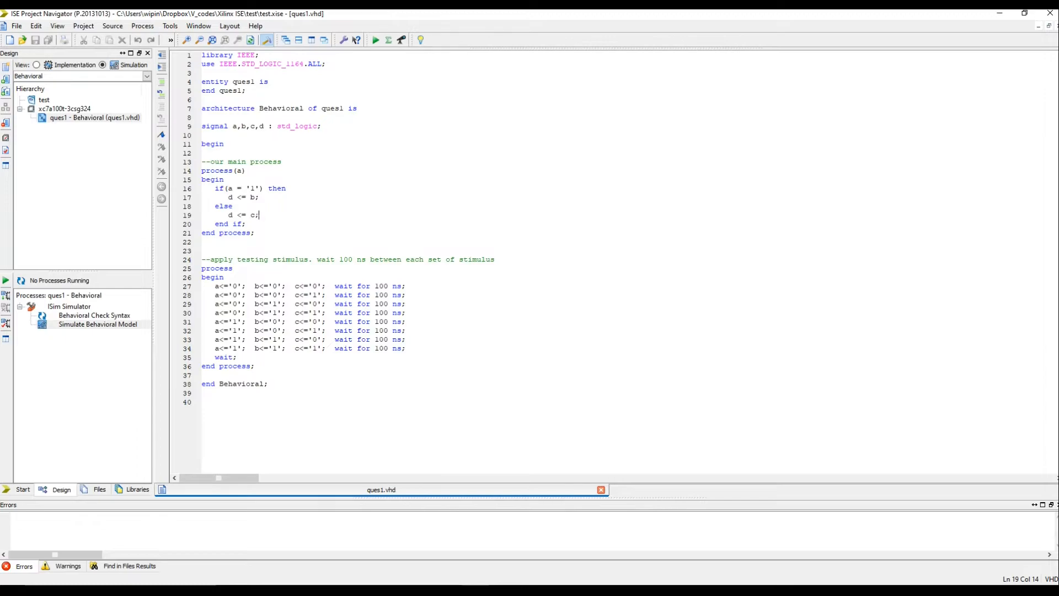
left_click(241, 170)
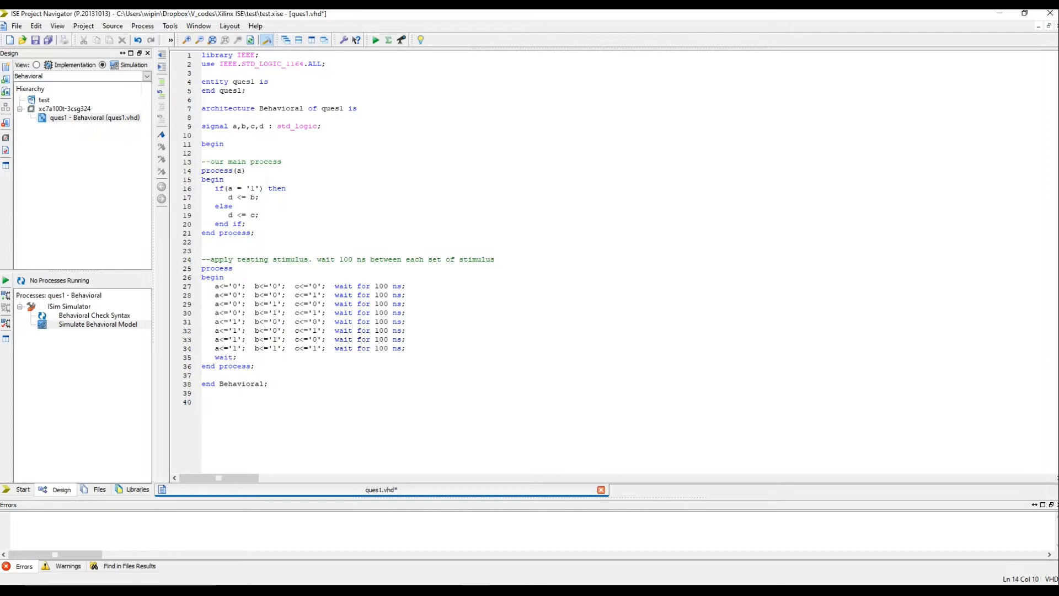
- Complete the sensitivity list as process(a,b,c) and rerun the behavioral simulation
type(",b,")
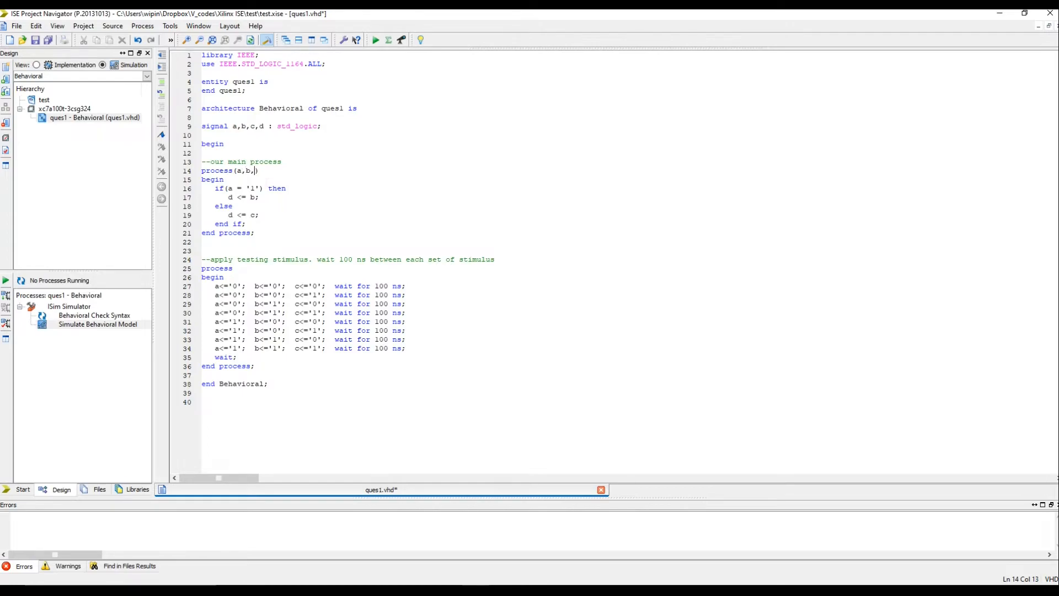
type("c")
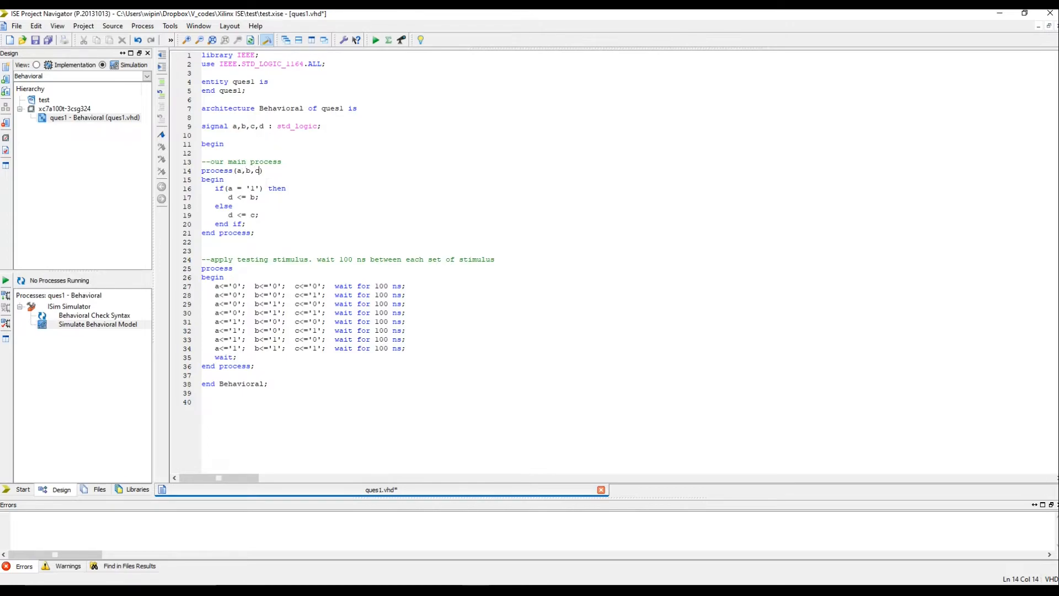
type(")")
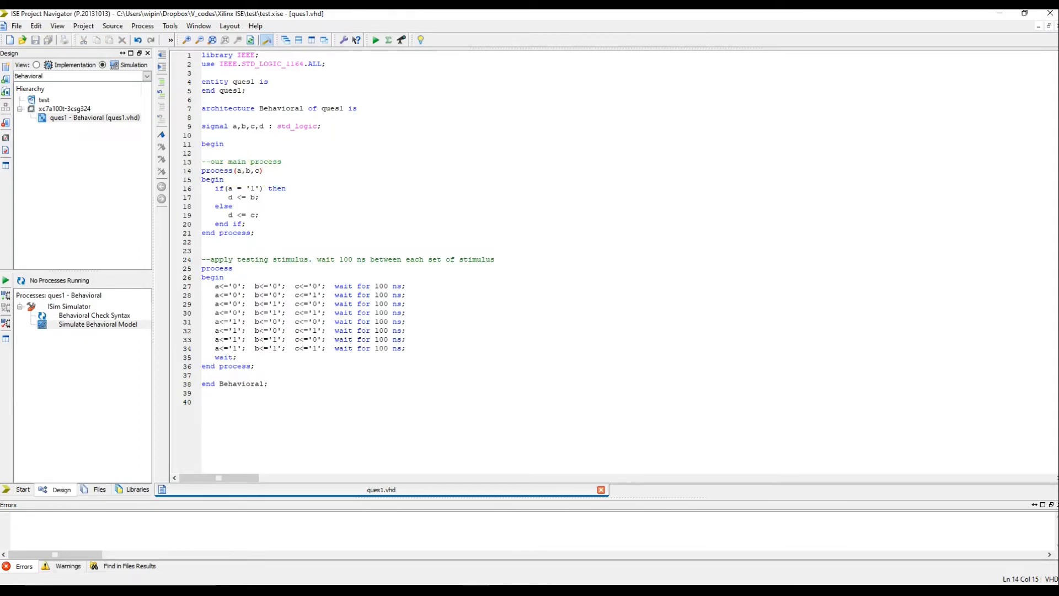
left_click(98, 324)
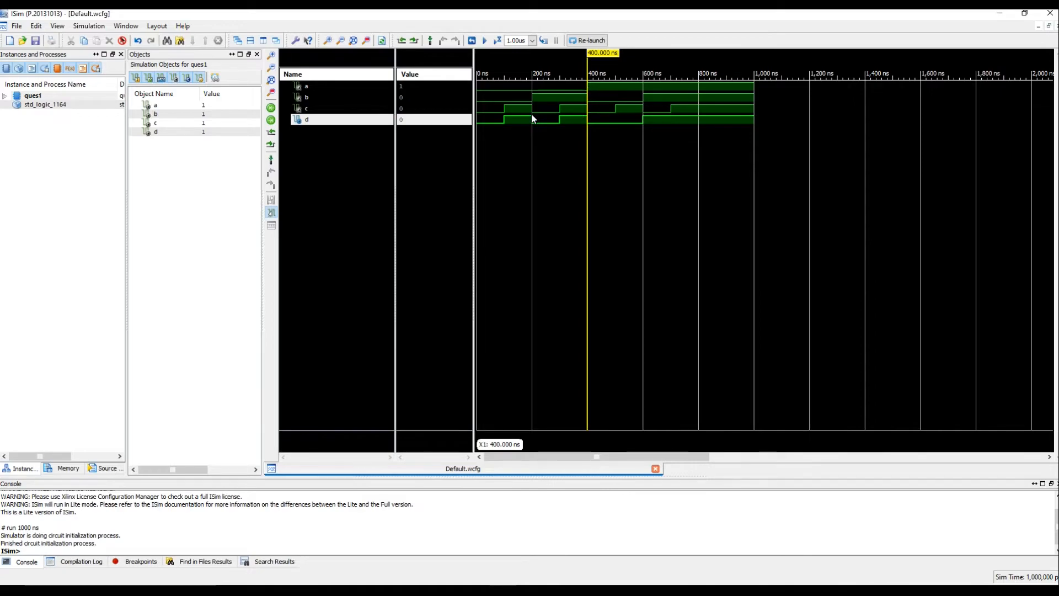
- Read the signal values at about 132 ns and compare the d waveform against c
left_click(513, 109)
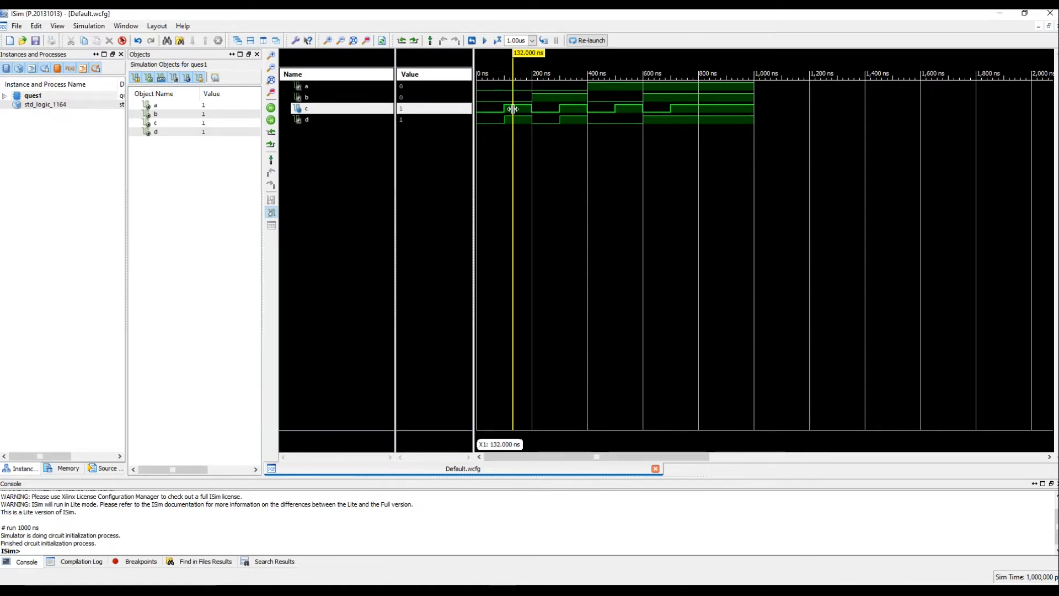
left_click(306, 119)
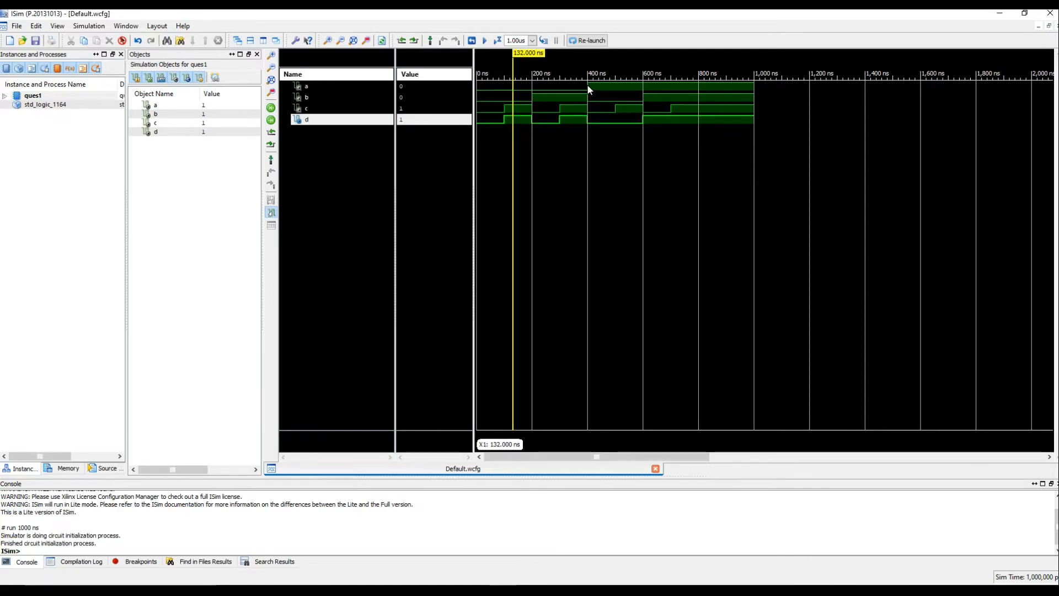
left_click(587, 101)
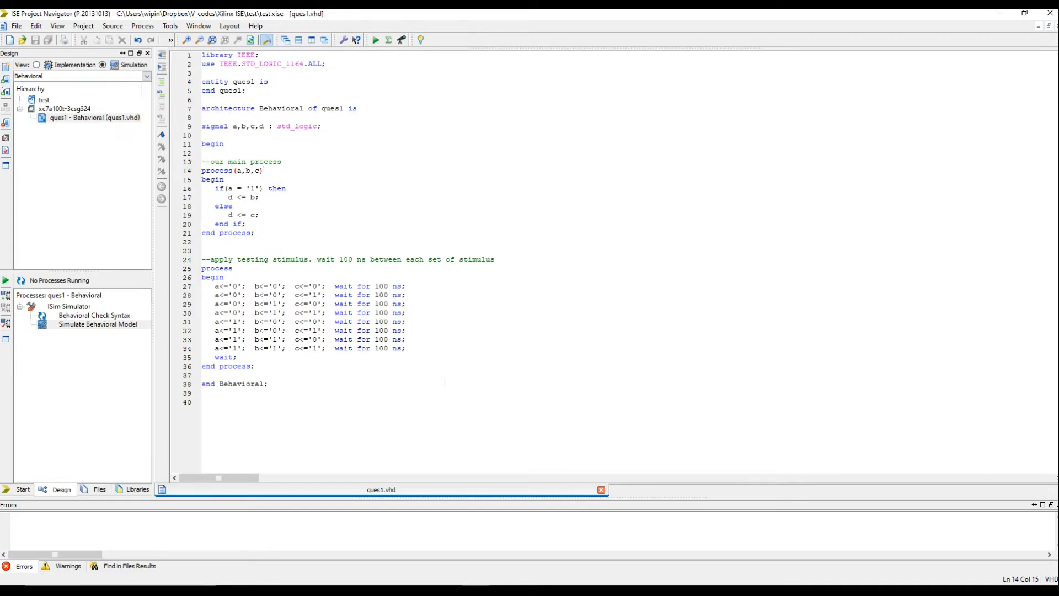
left_click(264, 170)
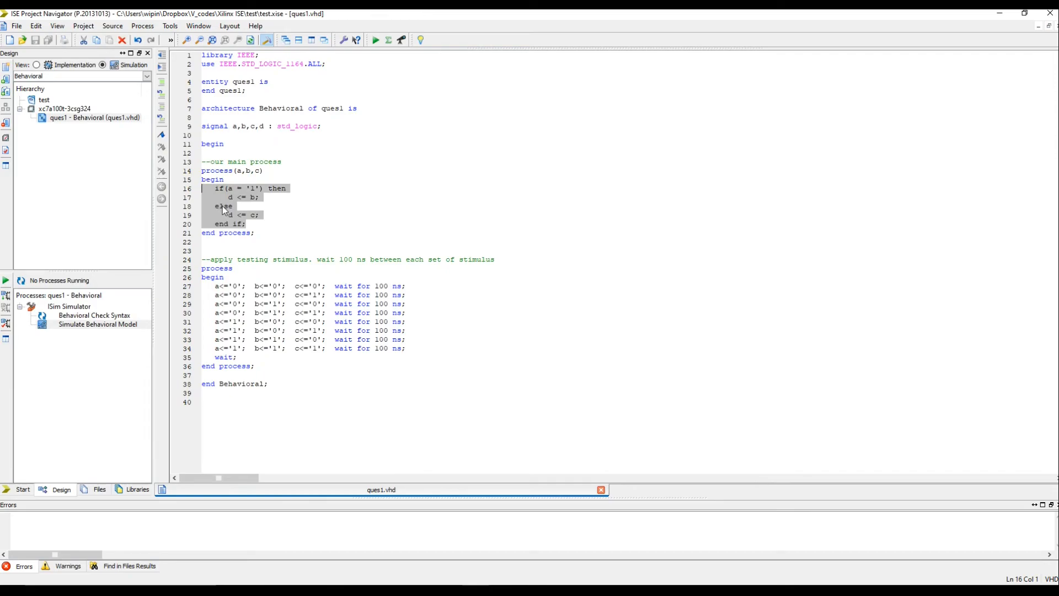
left_click(245, 170)
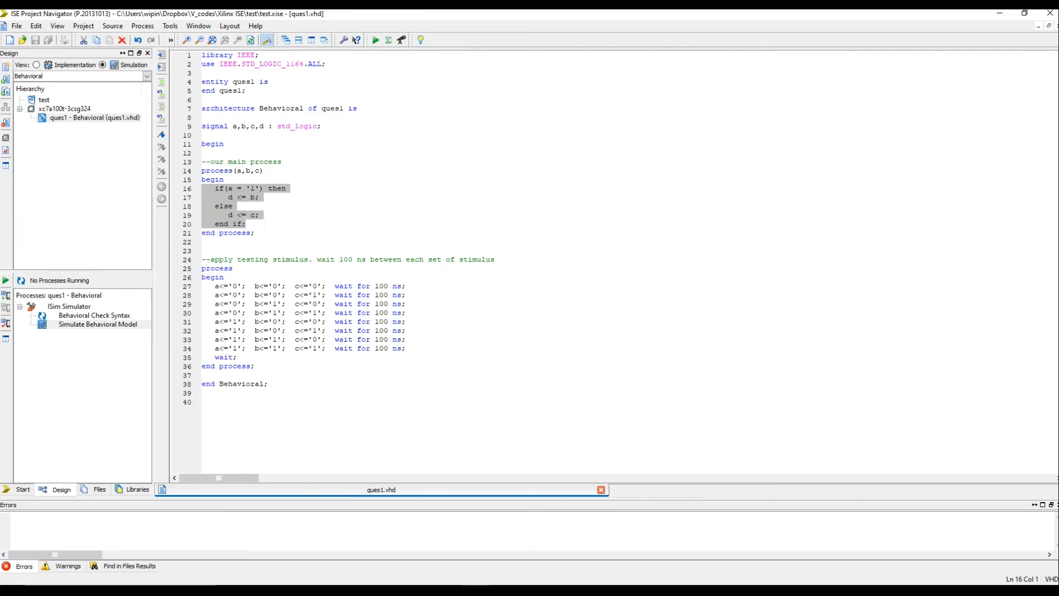
left_click(245, 224)
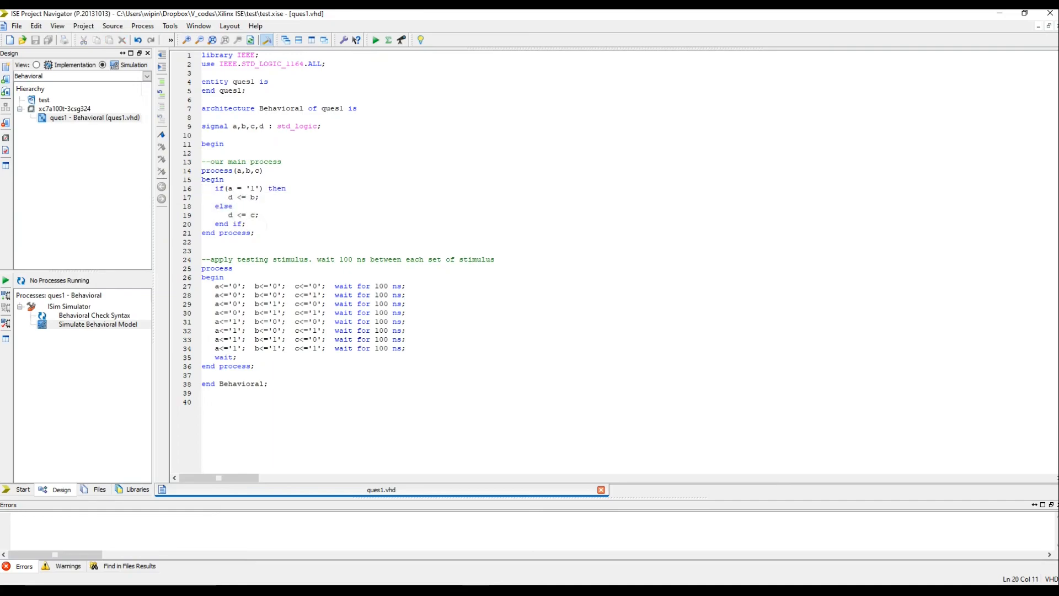